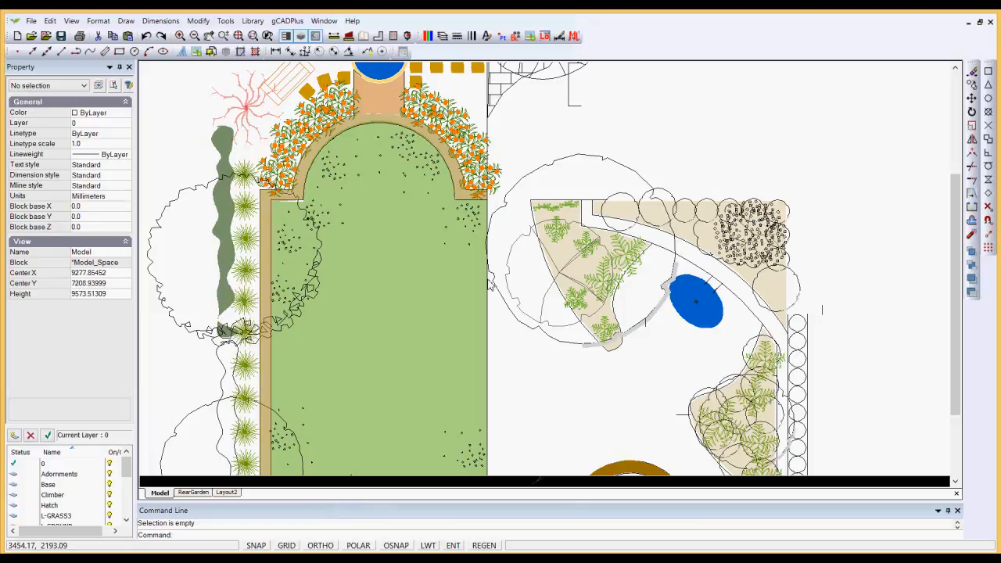
{"action": "mouse_move", "coordinate": [576, 148]}
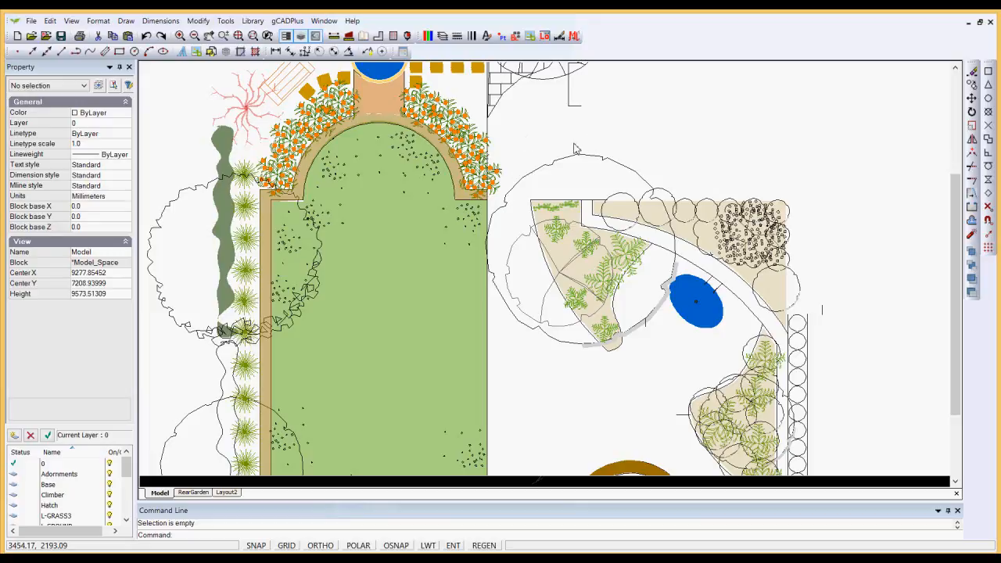
{"action": "mouse_move", "coordinate": [568, 144]}
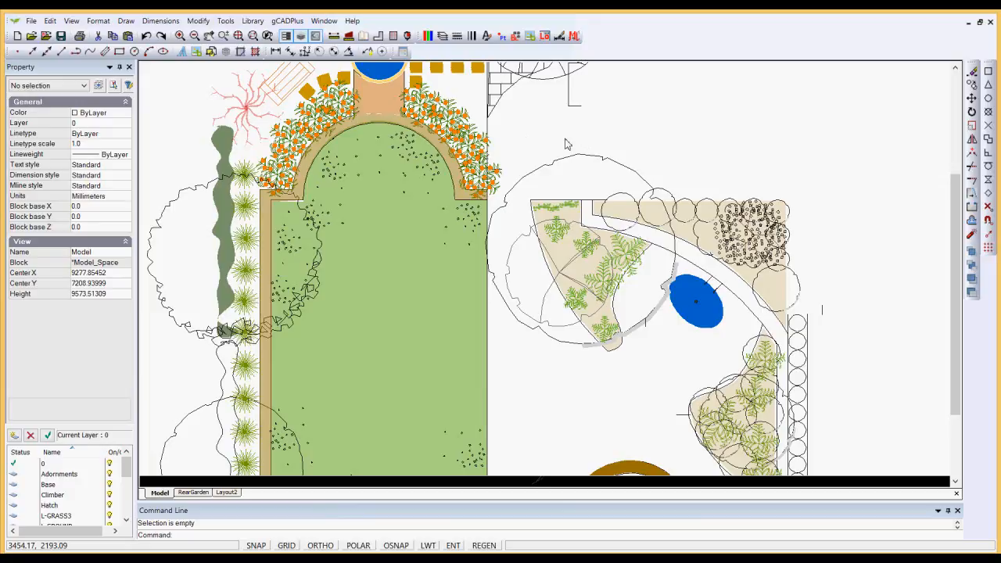
{"action": "mouse_move", "coordinate": [551, 173]}
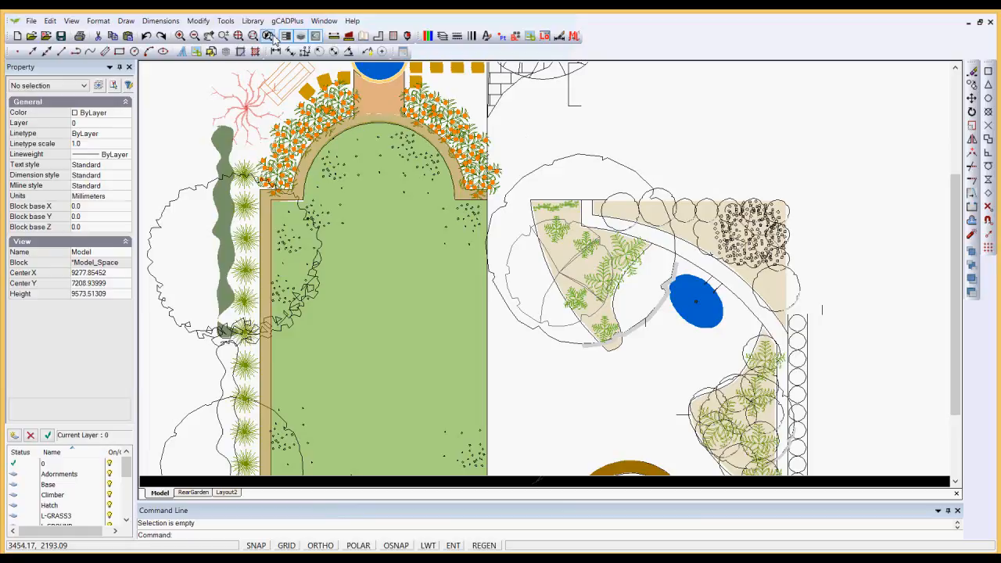
Preview a plant symbol file in the library, then select the plant beside the lawn arch to review its Block Reference properties
{"action": "left_click", "coordinate": [252, 22]}
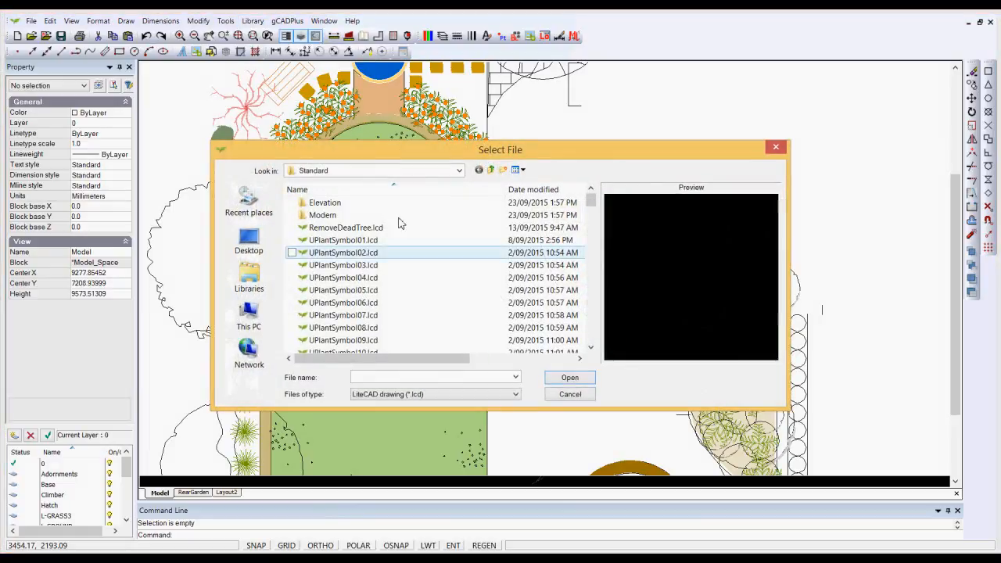
{"action": "left_click", "coordinate": [343, 304]}
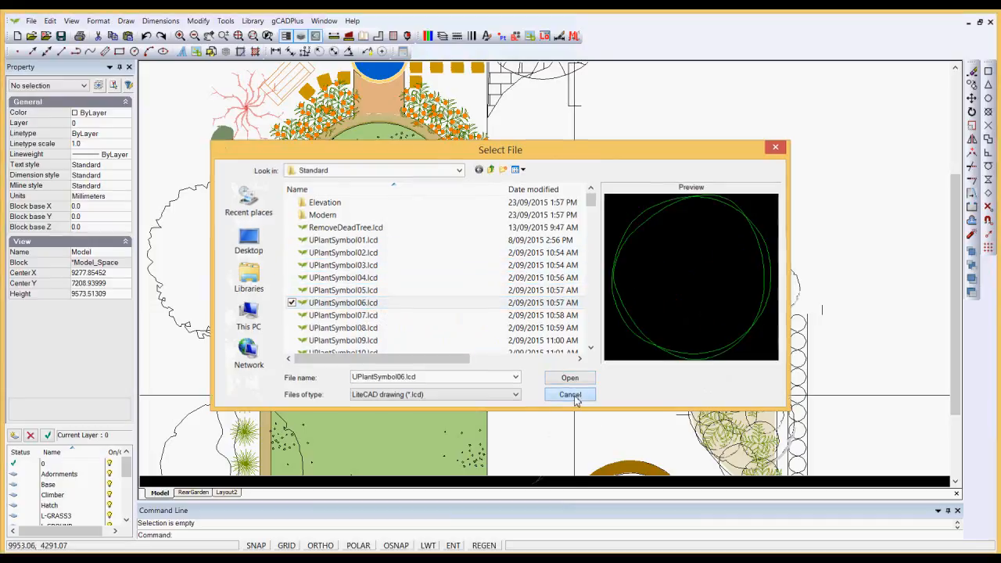
{"action": "left_click", "coordinate": [570, 394]}
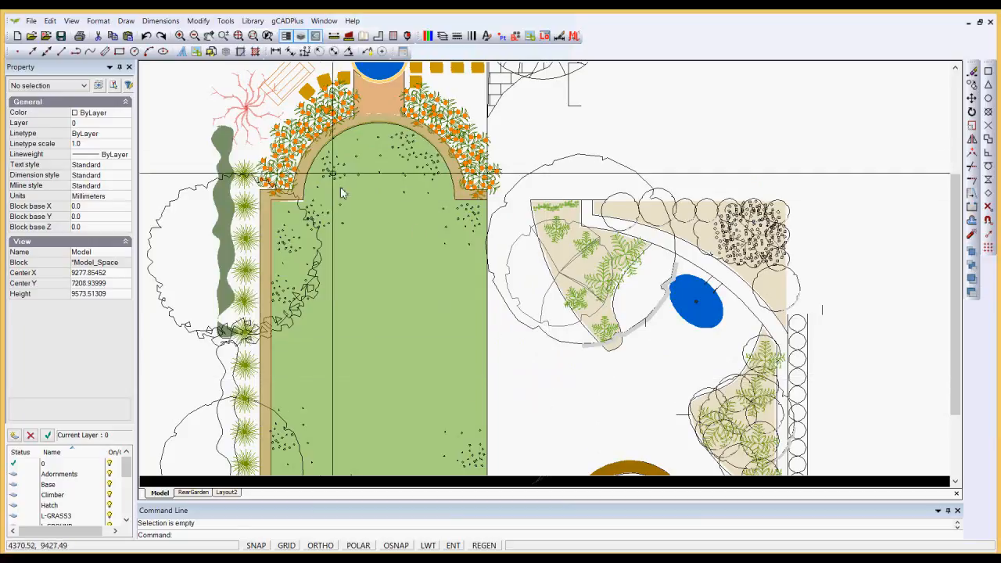
{"action": "left_click", "coordinate": [294, 139]}
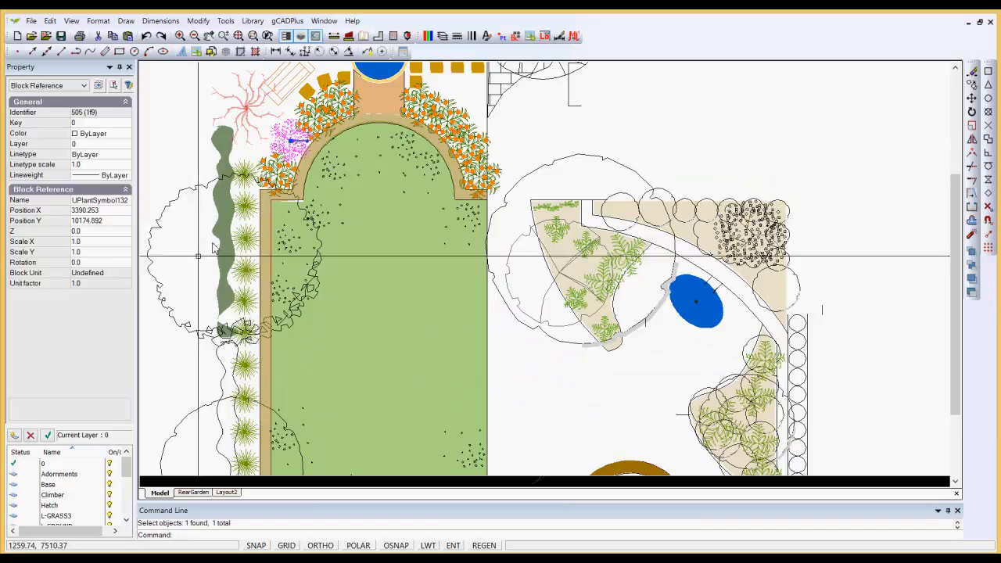
{"action": "mouse_move", "coordinate": [85, 253]}
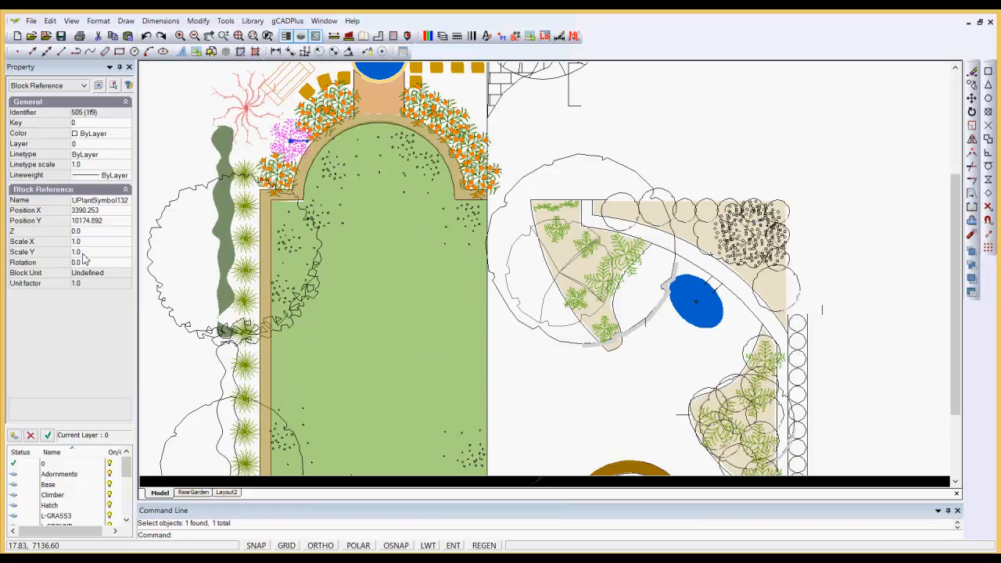
Measure a distance of about 500 across the arch border with the DIST command
{"action": "left_click", "coordinate": [200, 149]}
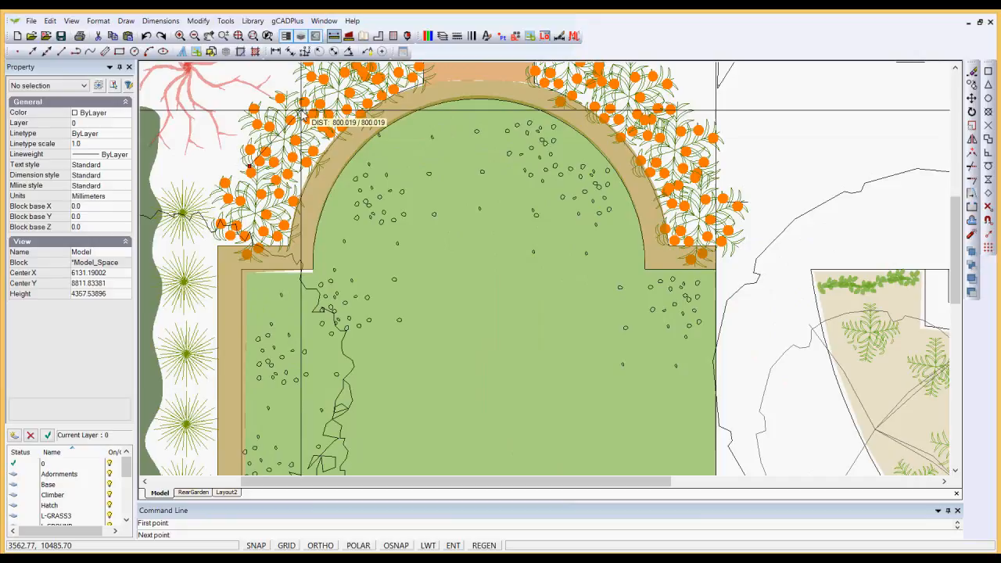
{"action": "mouse_move", "coordinate": [307, 122]}
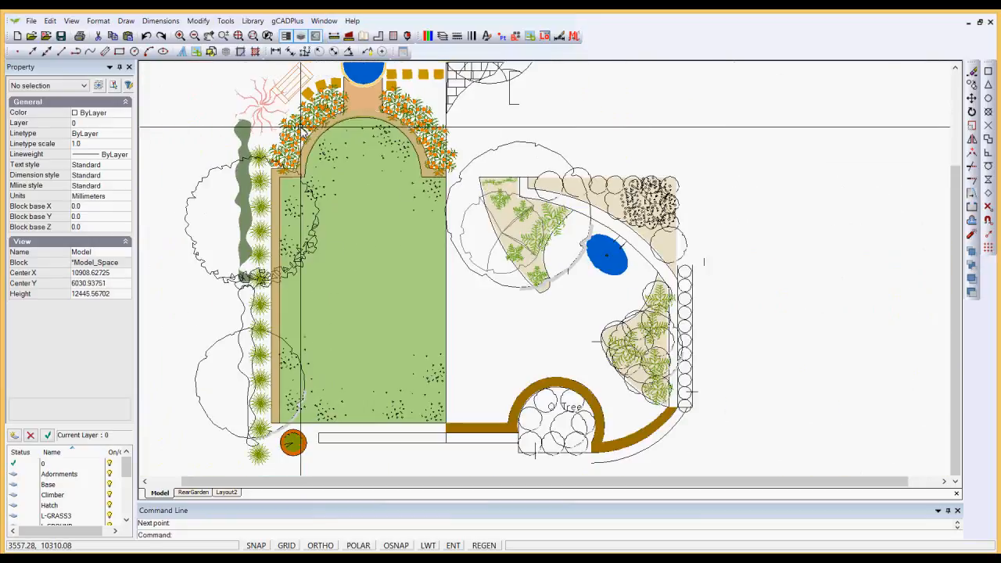
{"action": "left_click", "coordinate": [673, 248]}
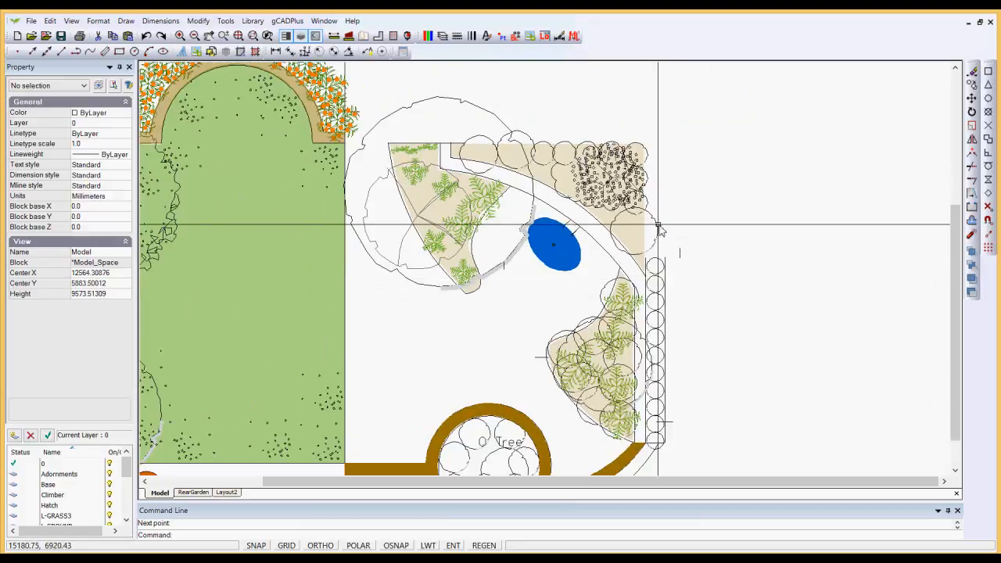
Scale the plant symbol by the curved path down to about 0.79 from its centre
{"action": "left_click", "coordinate": [641, 232]}
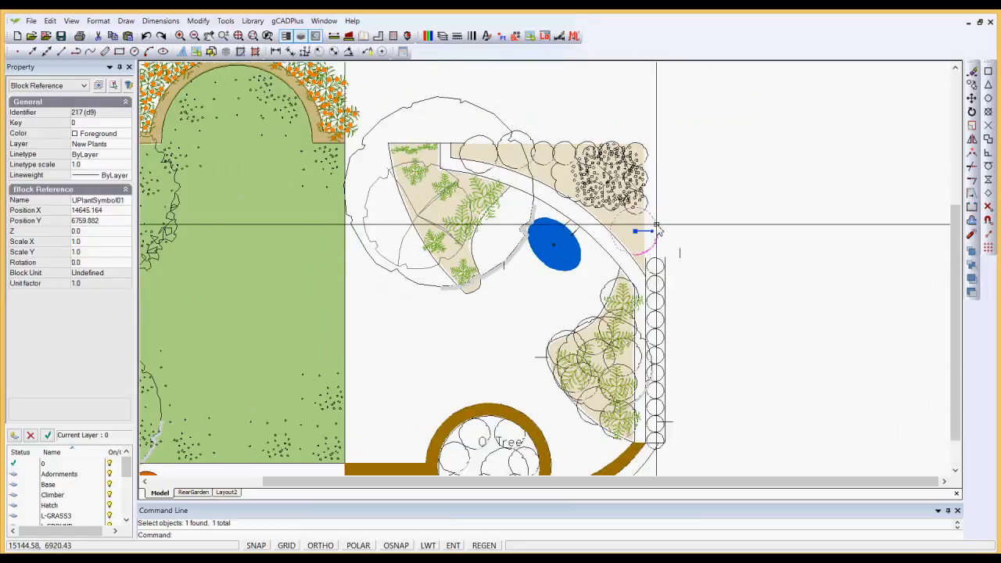
{"action": "right_click", "coordinate": [659, 228]}
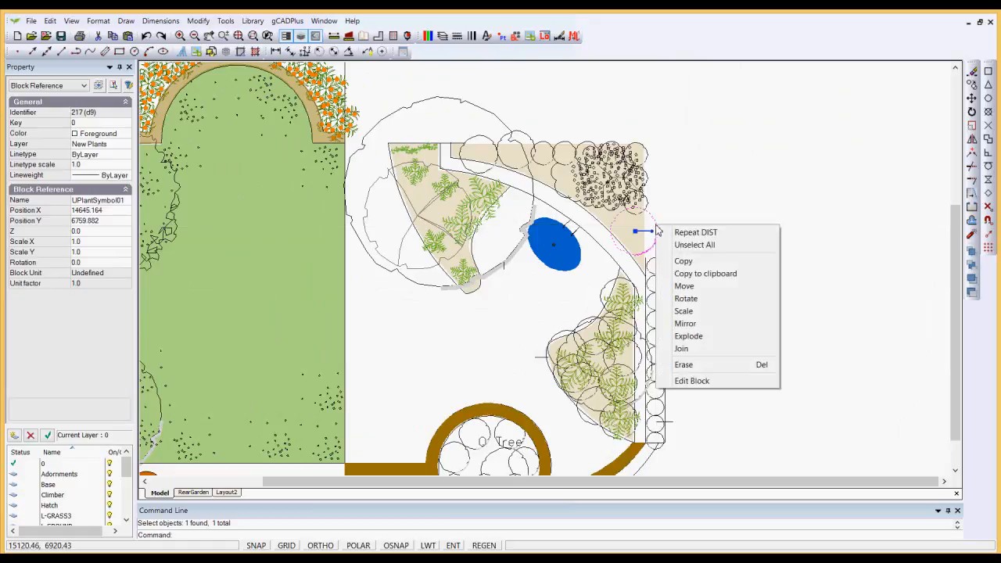
{"action": "left_click", "coordinate": [683, 310]}
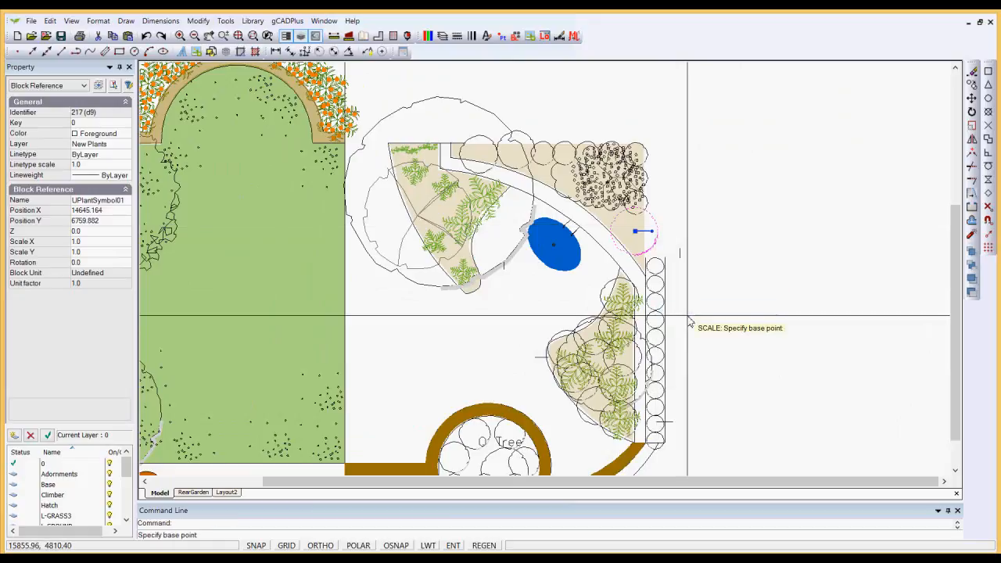
{"action": "left_click", "coordinate": [636, 238]}
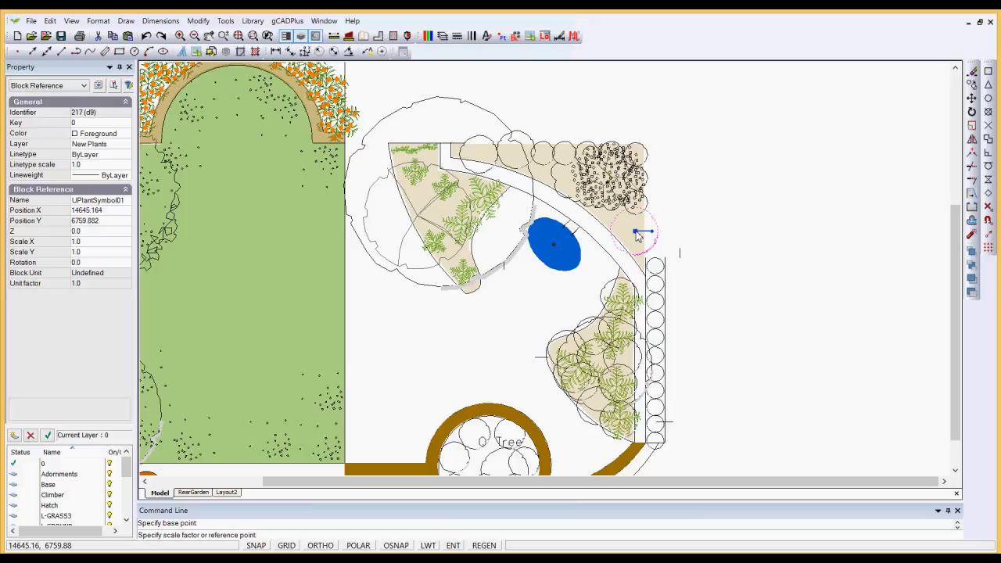
{"action": "mouse_move", "coordinate": [650, 251]}
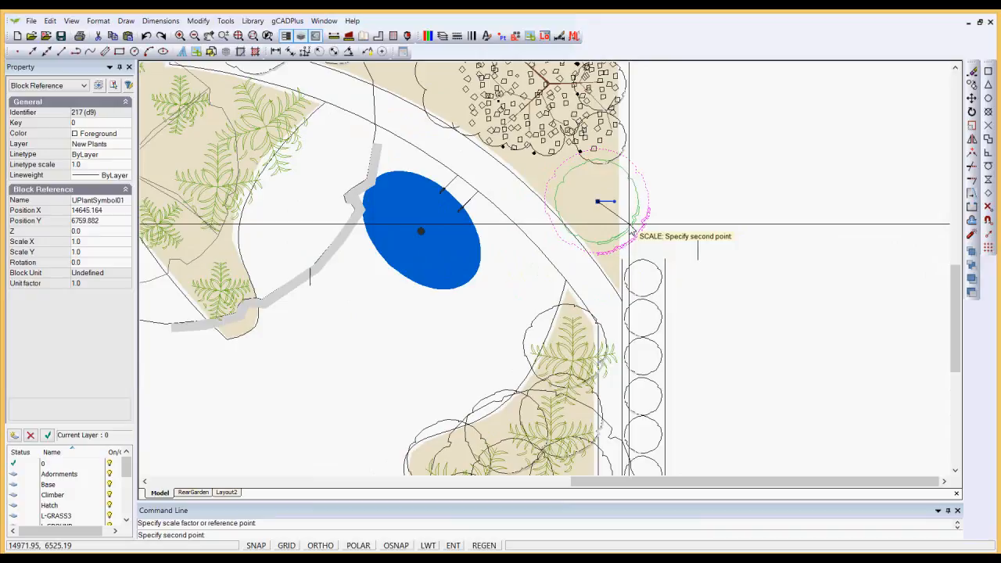
{"action": "left_click", "coordinate": [672, 229]}
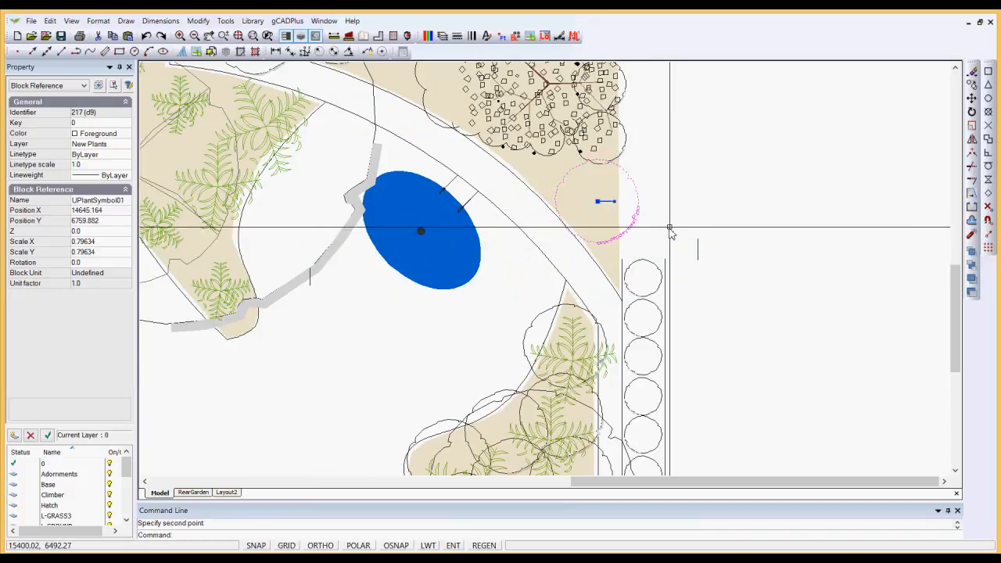
{"action": "mouse_move", "coordinate": [45, 244]}
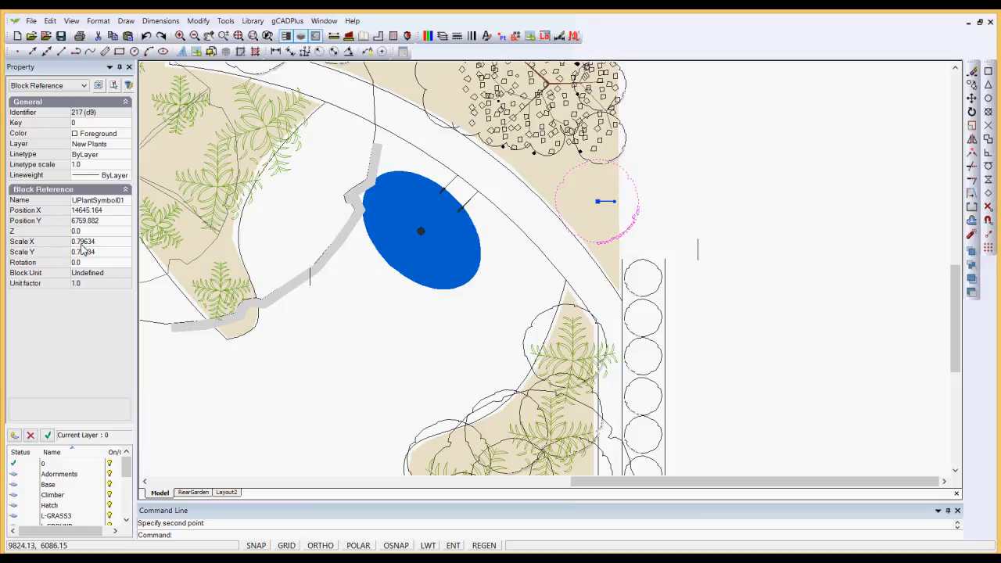
{"action": "mouse_move", "coordinate": [729, 194]}
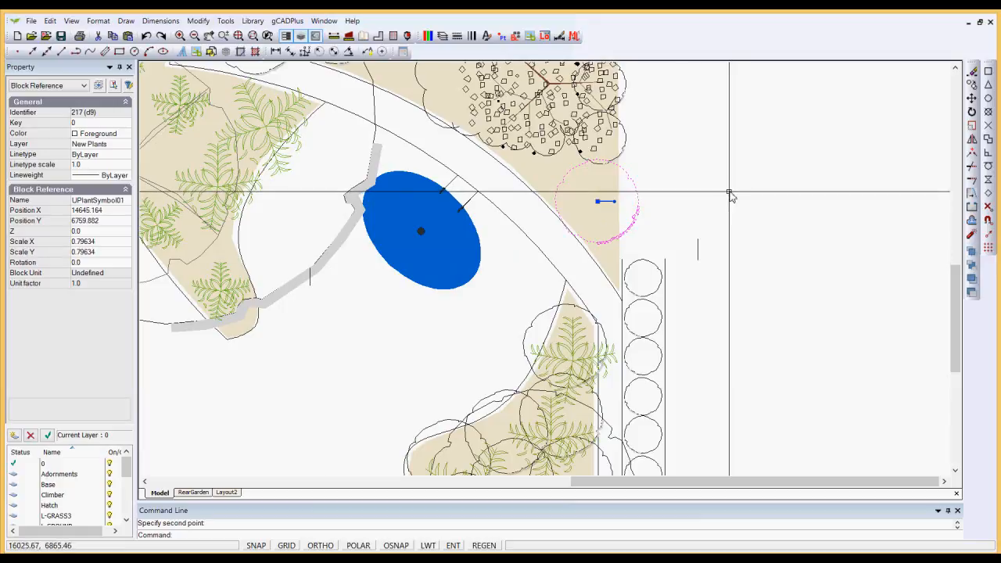
Set the arch-corner plant symbol's Scale X and Scale Y to 0.5 in the Property panel
{"action": "key", "text": "Escape"}
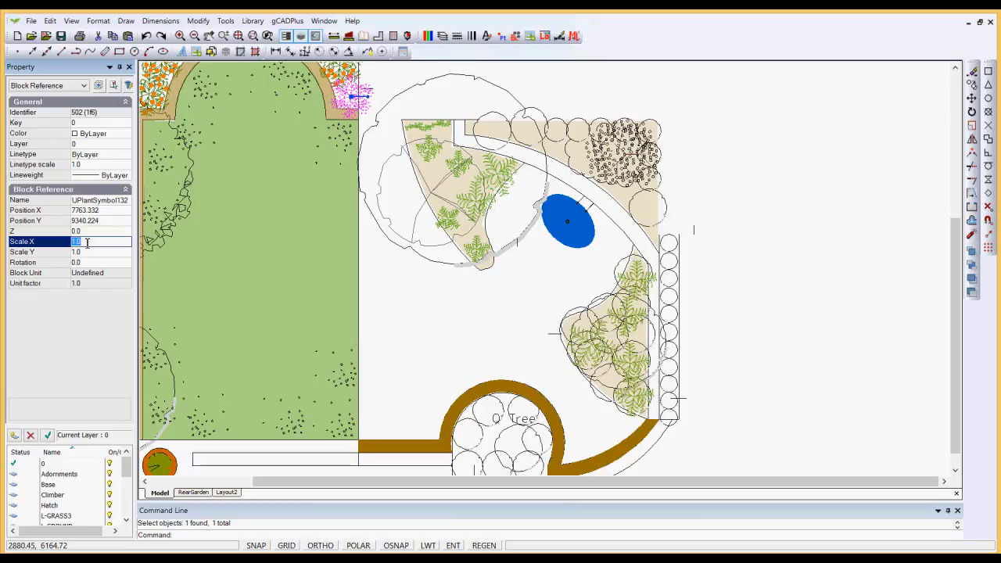
{"action": "type", "text": "0.5"}
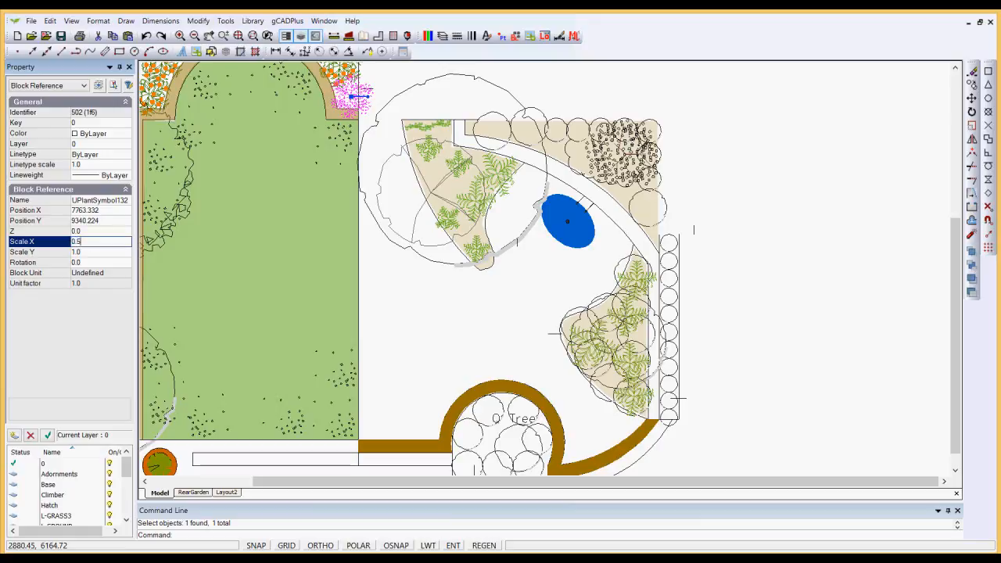
{"action": "left_click", "coordinate": [100, 251]}
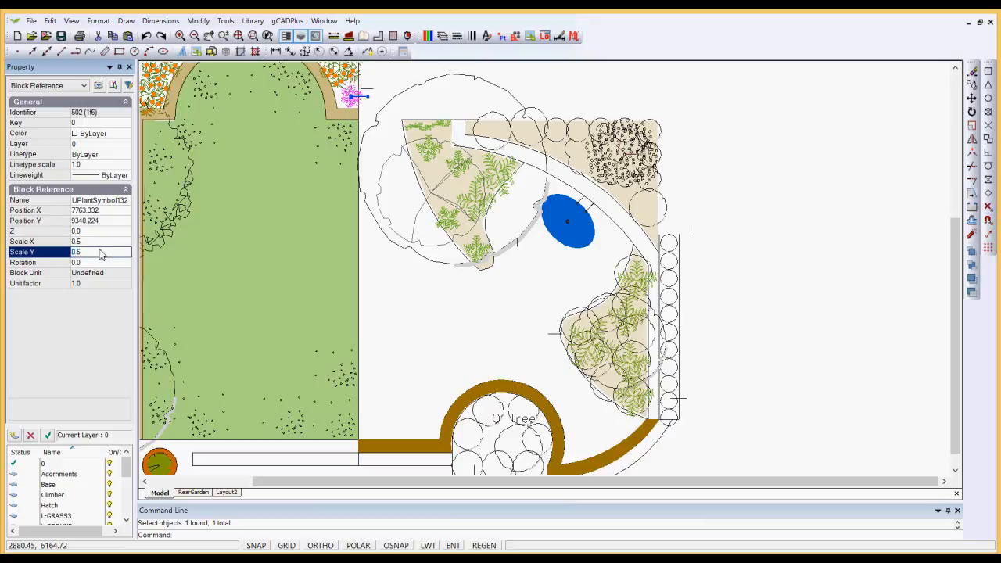
{"action": "left_click", "coordinate": [352, 94]}
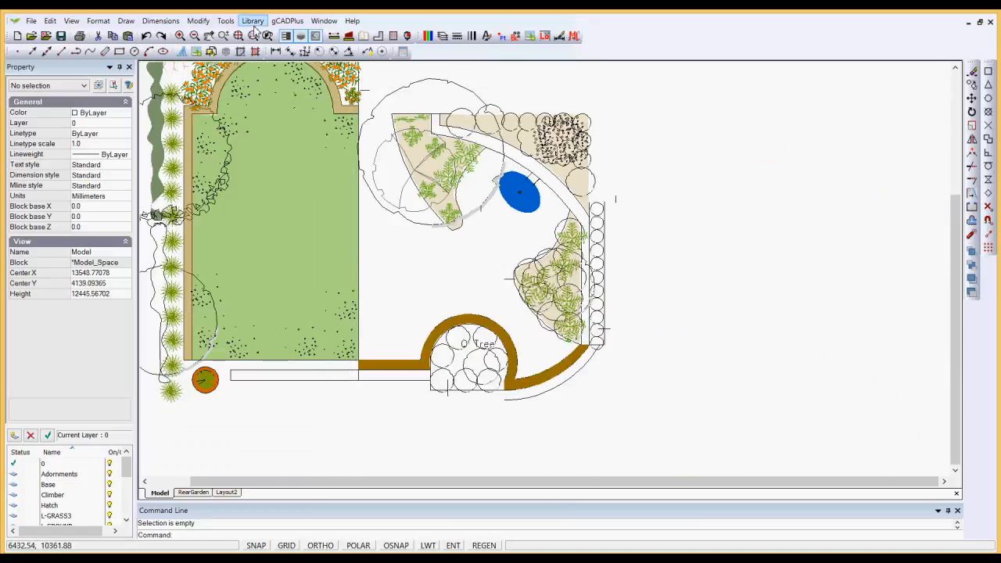
Browse the Sized plant library, looking in TallTrees and going back up
{"action": "left_click", "coordinate": [252, 20]}
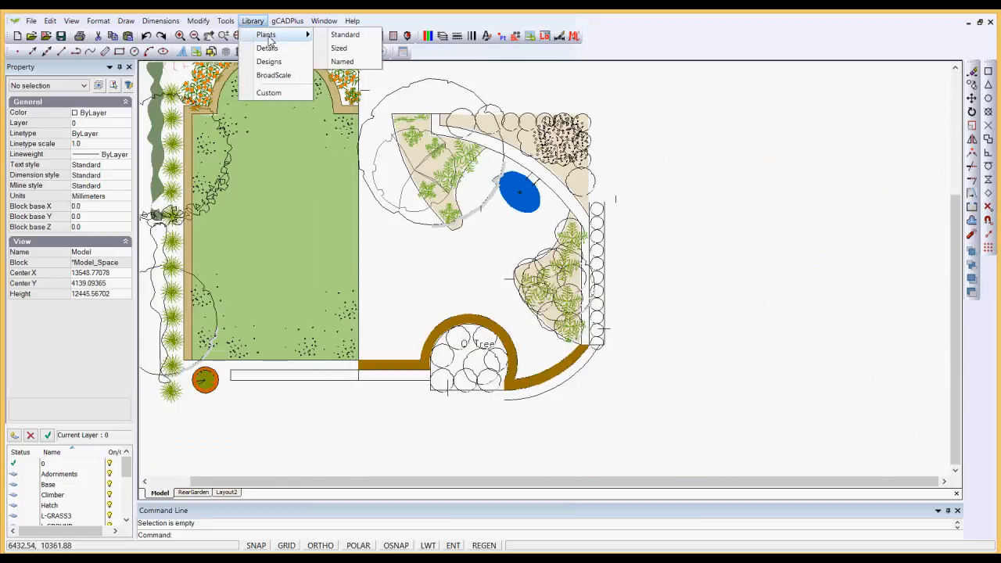
{"action": "mouse_move", "coordinate": [338, 46]}
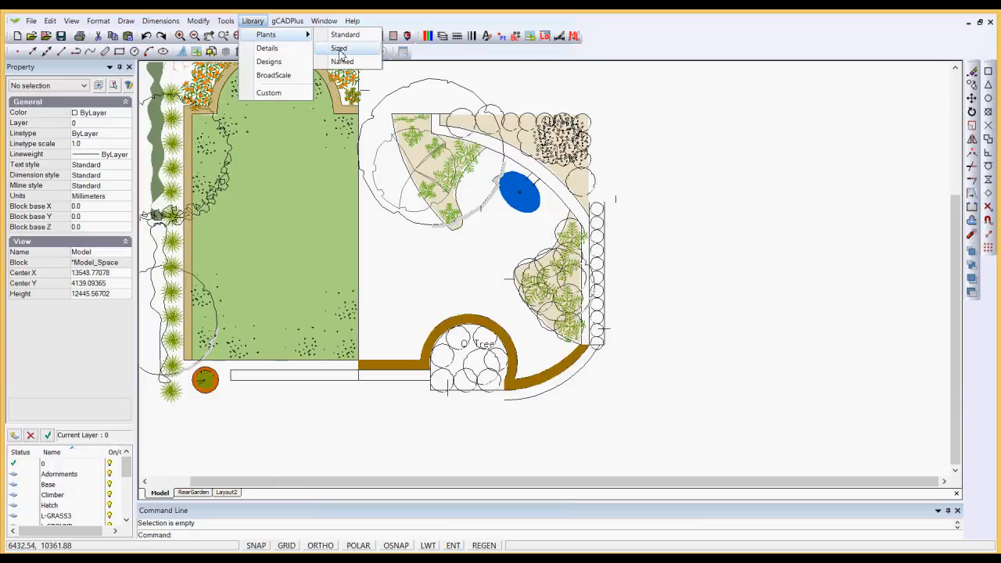
{"action": "left_click", "coordinate": [338, 47]}
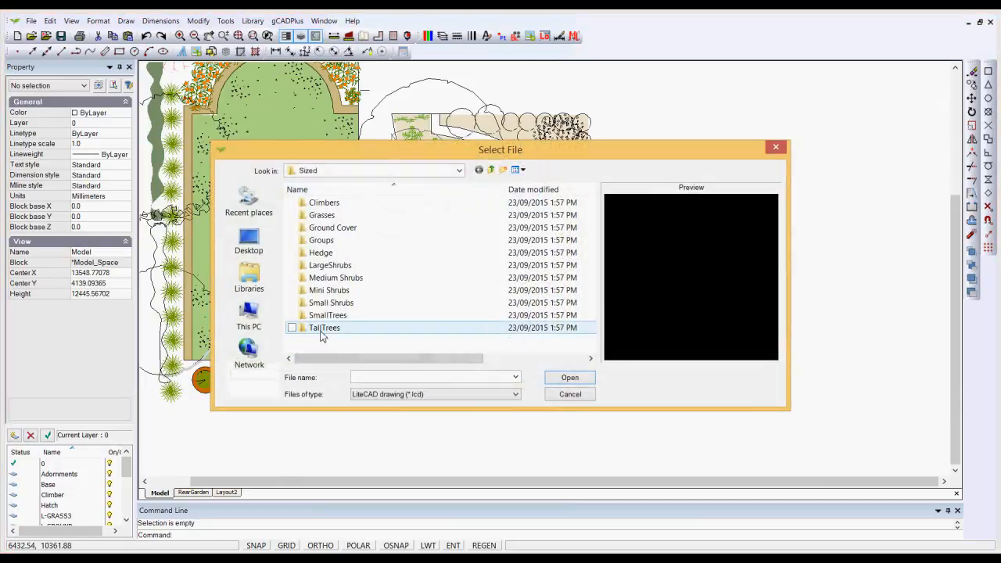
{"action": "double_click", "coordinate": [324, 327]}
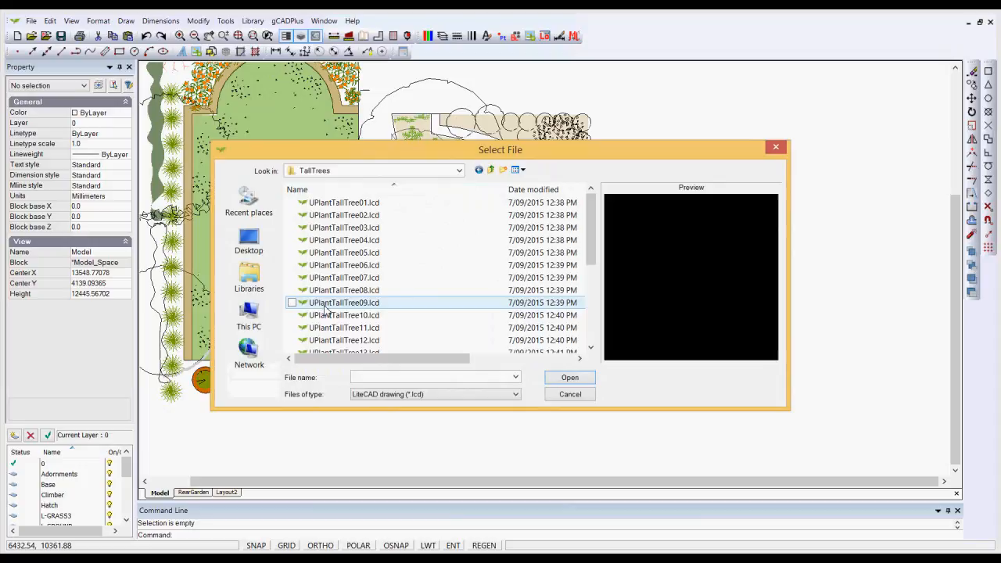
{"action": "mouse_move", "coordinate": [344, 304]}
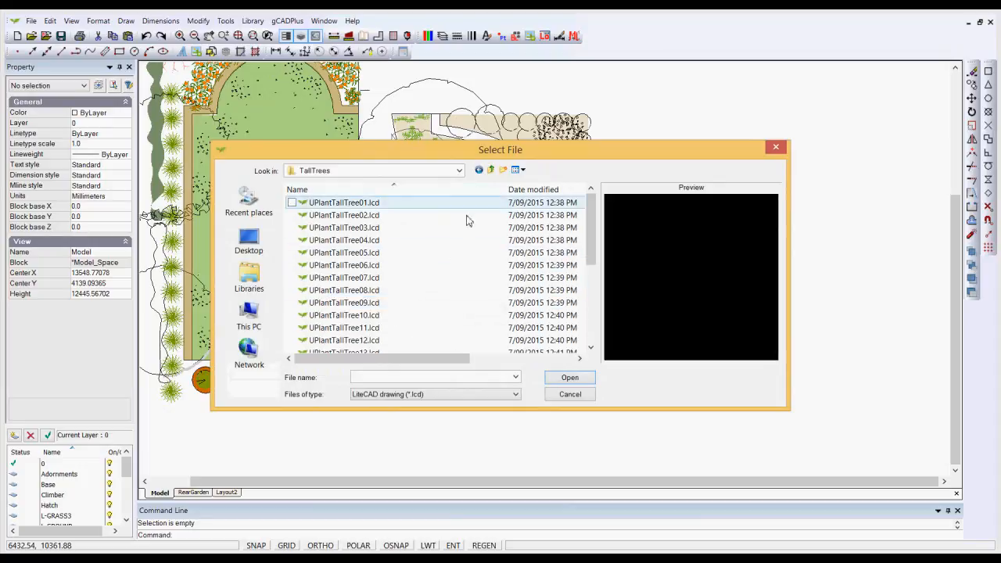
{"action": "left_click", "coordinate": [491, 169]}
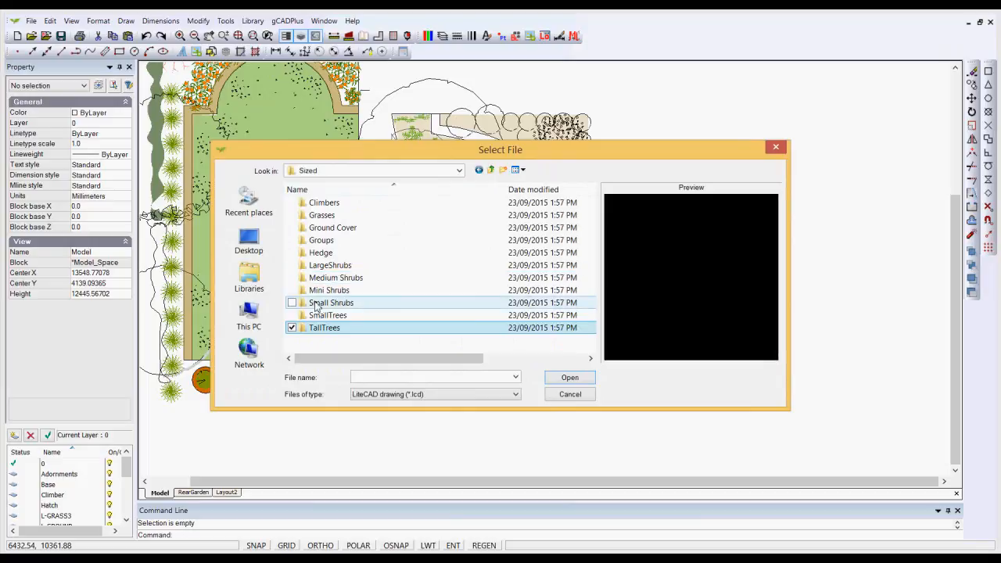
Load UPlantSmallTree07.lcd from the SmallTrees folder into the drawing's blocks
{"action": "left_click", "coordinate": [332, 303]}
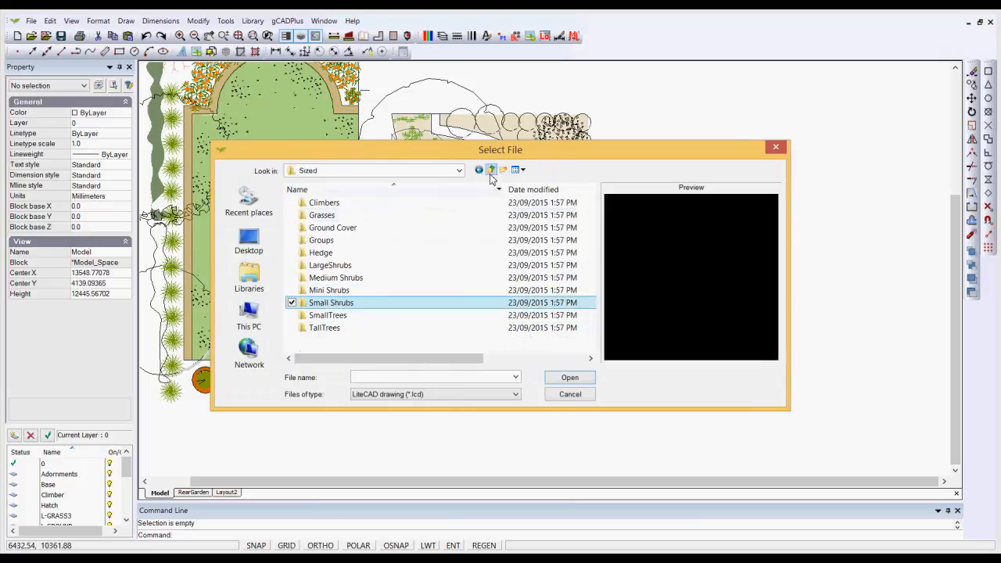
{"action": "double_click", "coordinate": [329, 327]}
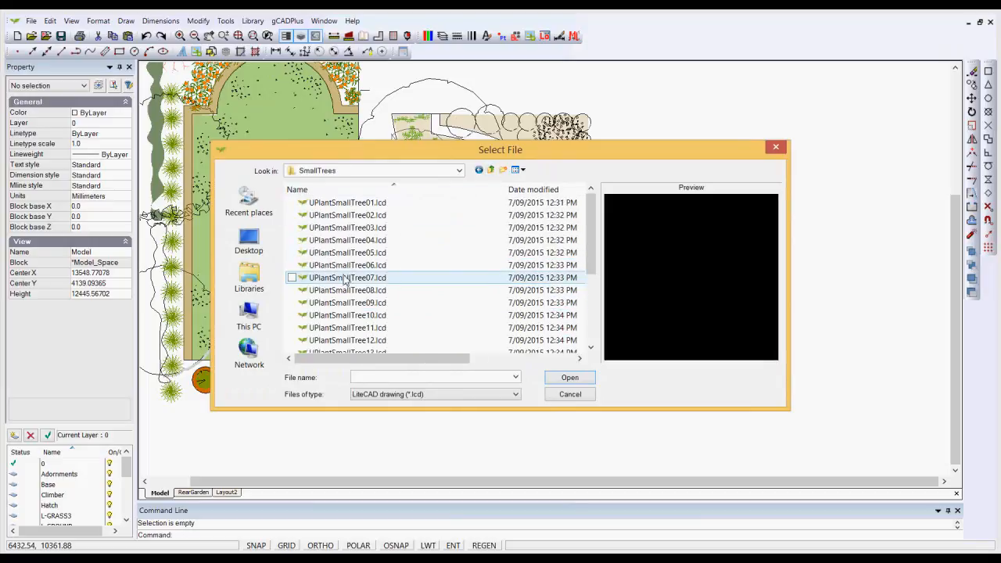
{"action": "left_click", "coordinate": [347, 278]}
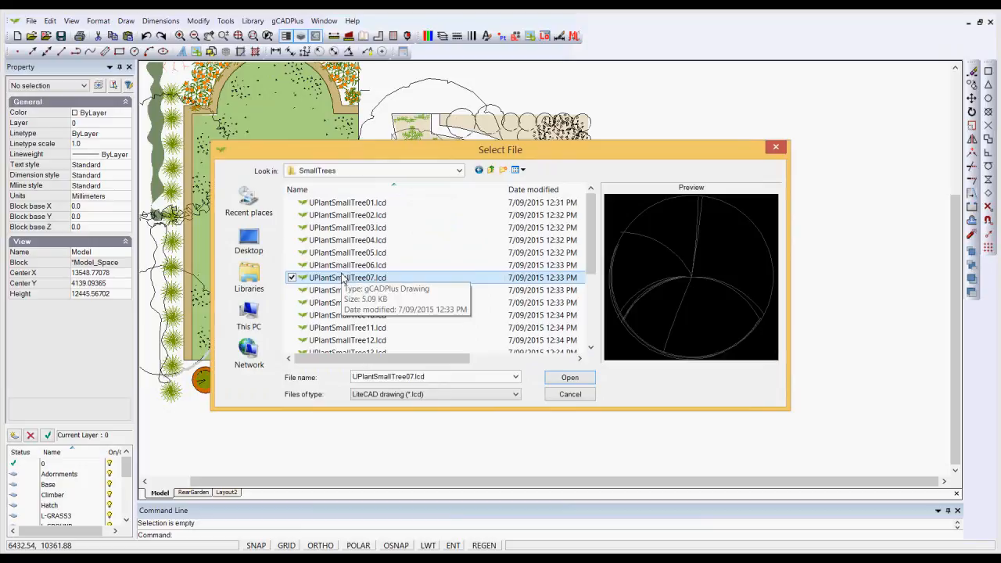
{"action": "left_click", "coordinate": [569, 377]}
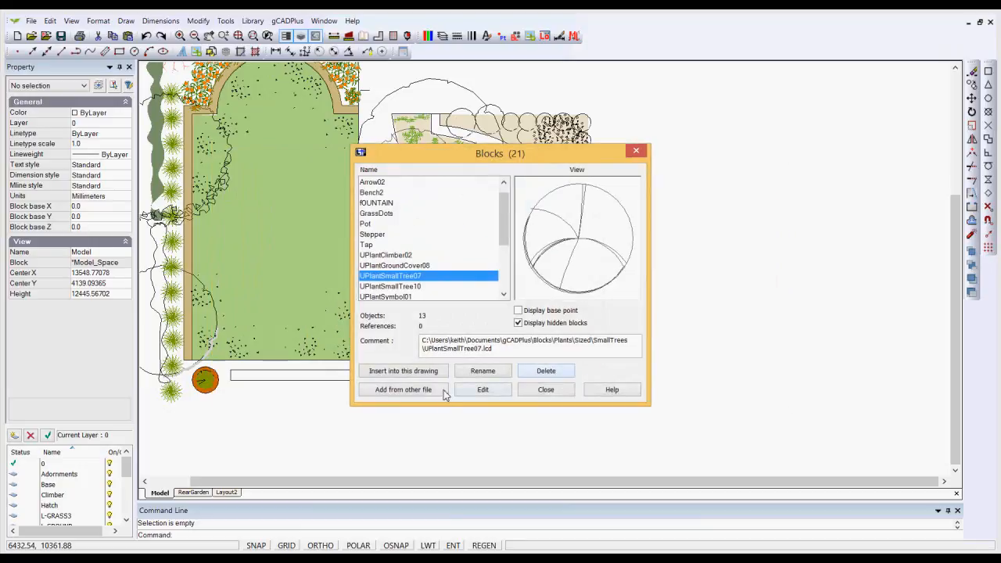
Set up insertion of UPlantSmallTree07 with on-screen placement and a fixed scale of 1.0
{"action": "left_click", "coordinate": [403, 371]}
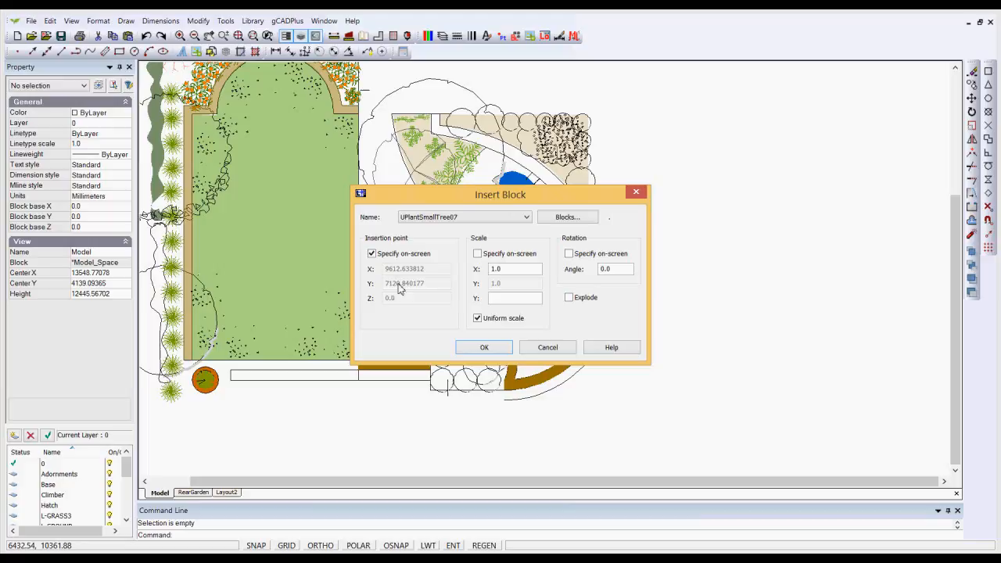
{"action": "mouse_move", "coordinate": [499, 205]}
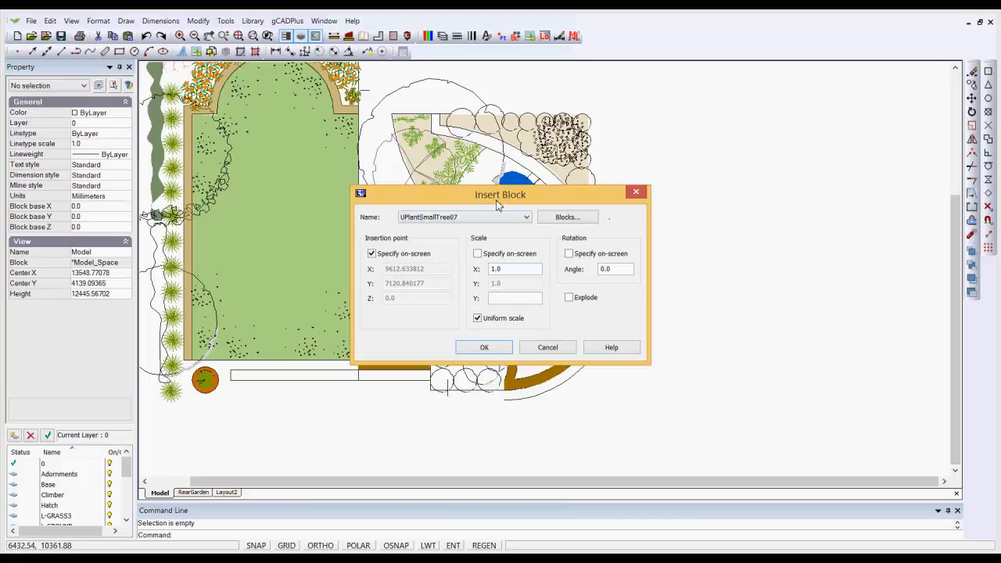
{"action": "mouse_move", "coordinate": [398, 345]}
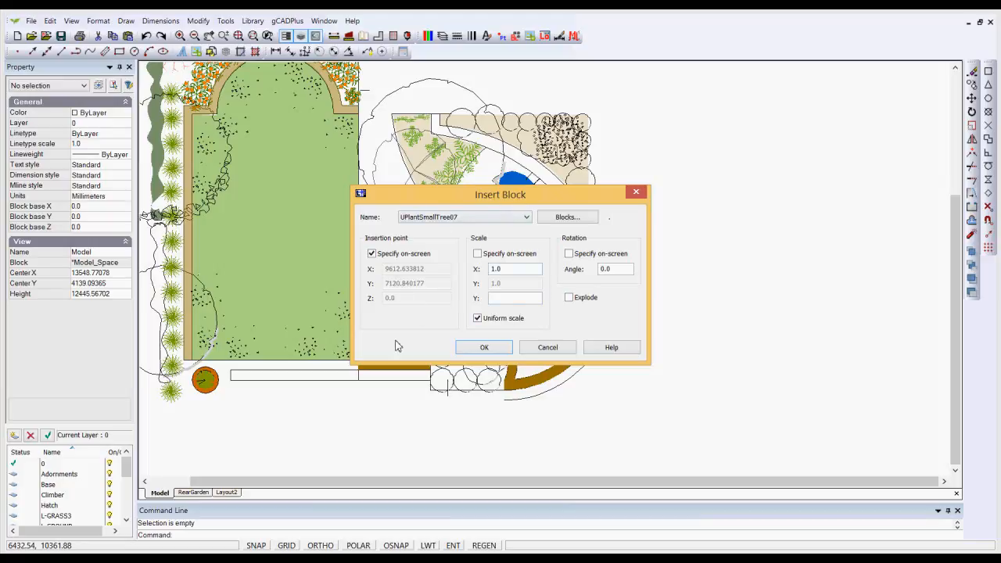
{"action": "mouse_move", "coordinate": [478, 260]}
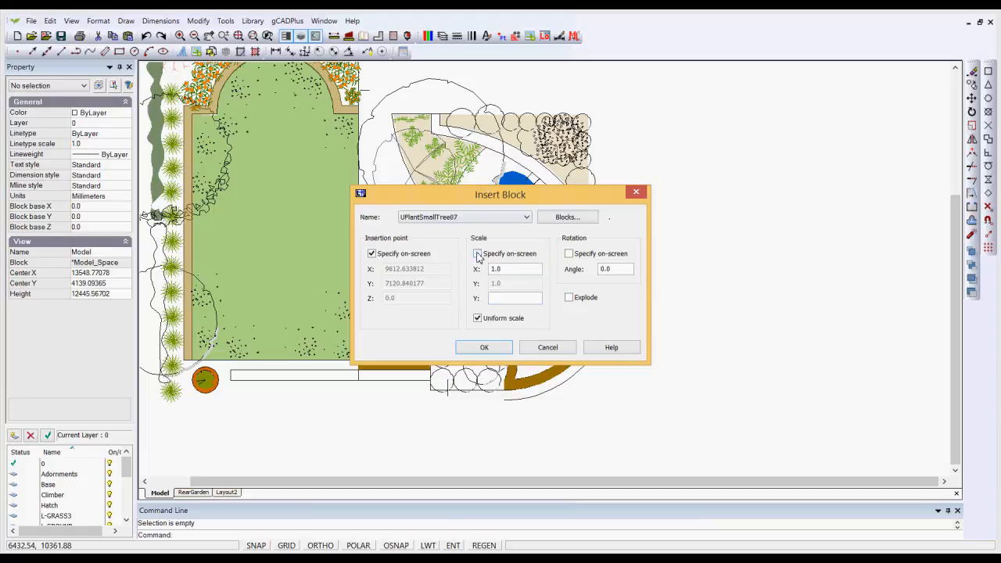
{"action": "left_click", "coordinate": [479, 253]}
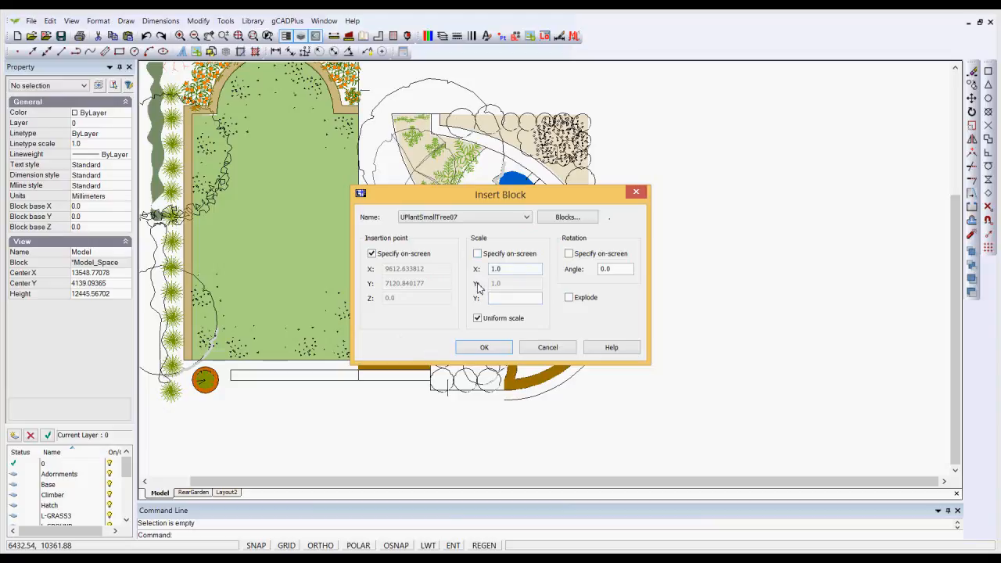
Place the small tree in the open area beside the lawn and measure its spread with DIST
{"action": "left_click", "coordinate": [485, 347]}
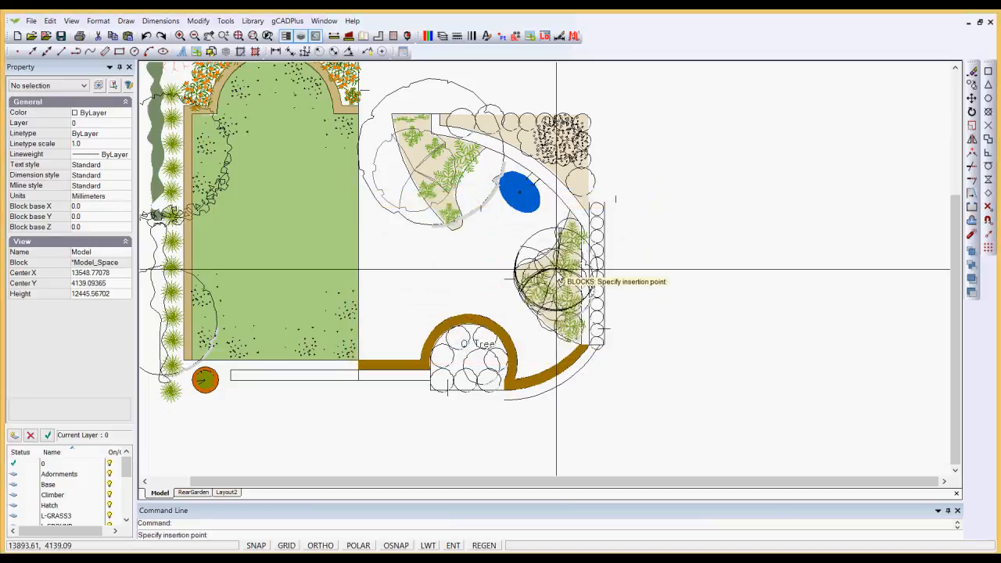
{"action": "mouse_move", "coordinate": [414, 282]}
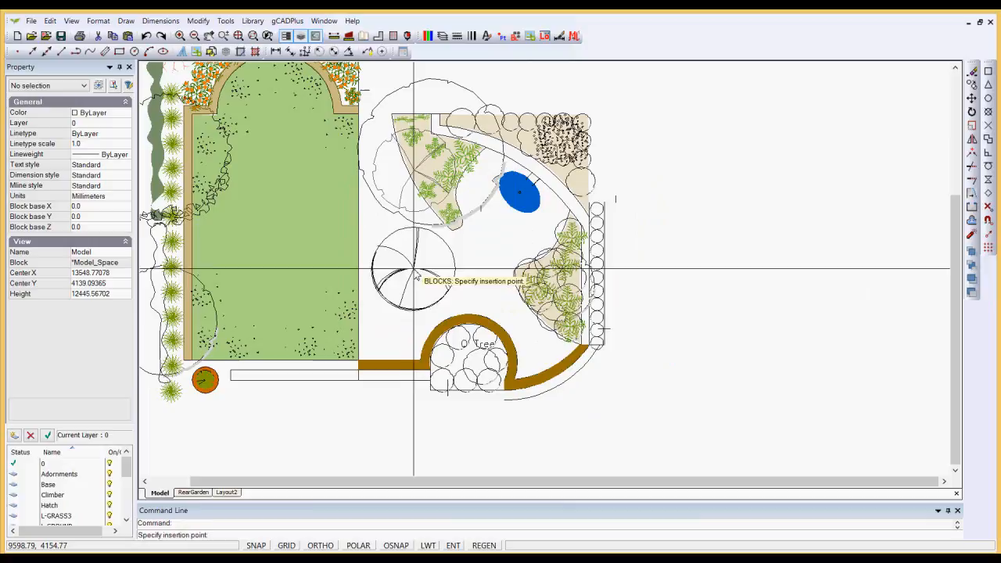
{"action": "mouse_move", "coordinate": [432, 278]}
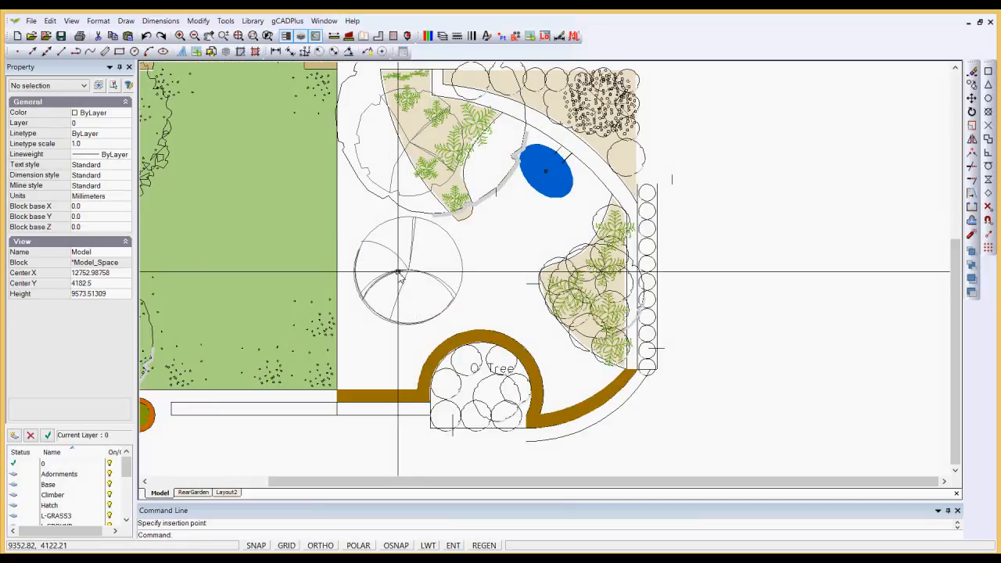
{"action": "left_click", "coordinate": [407, 269]}
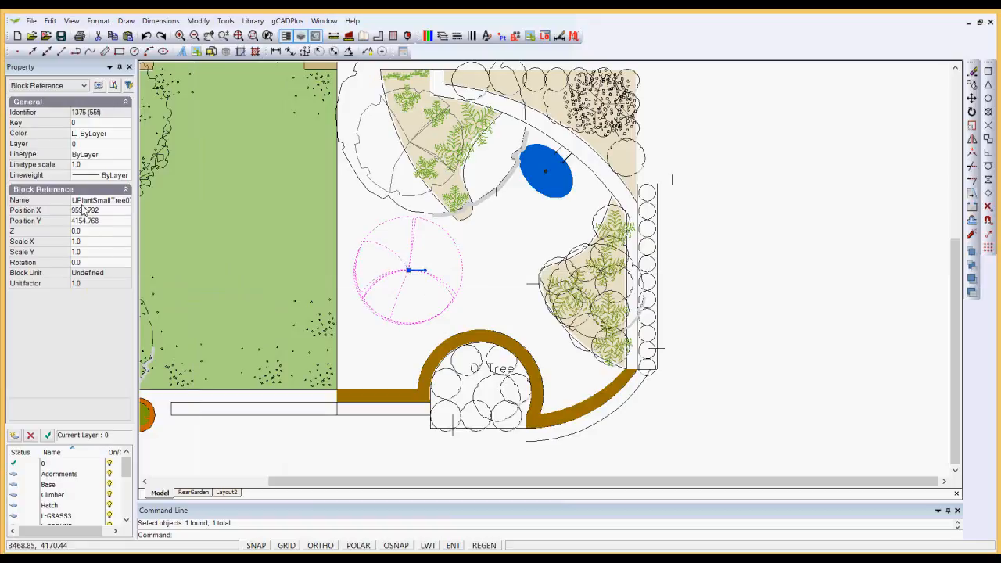
{"action": "mouse_move", "coordinate": [470, 311]}
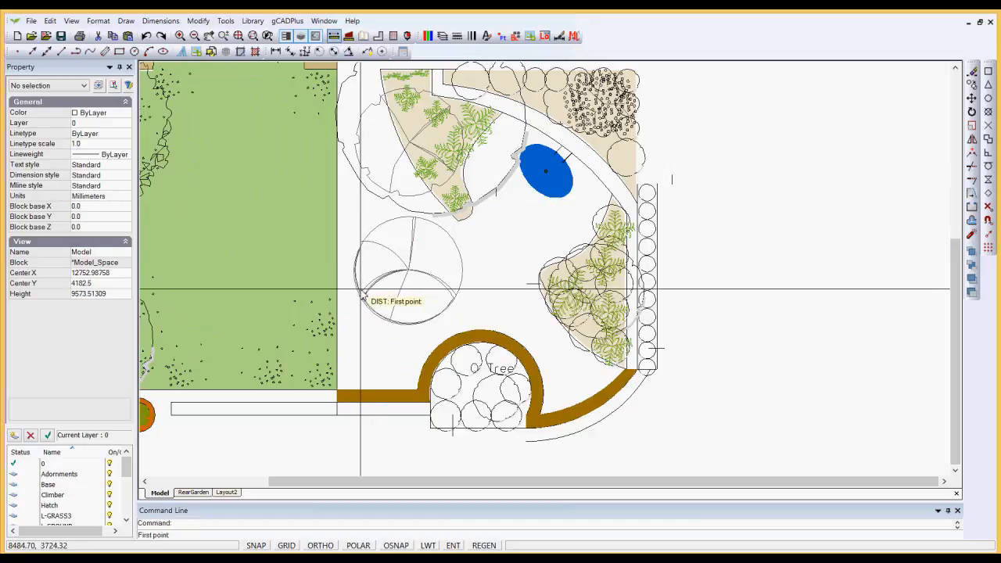
{"action": "left_click", "coordinate": [359, 292]}
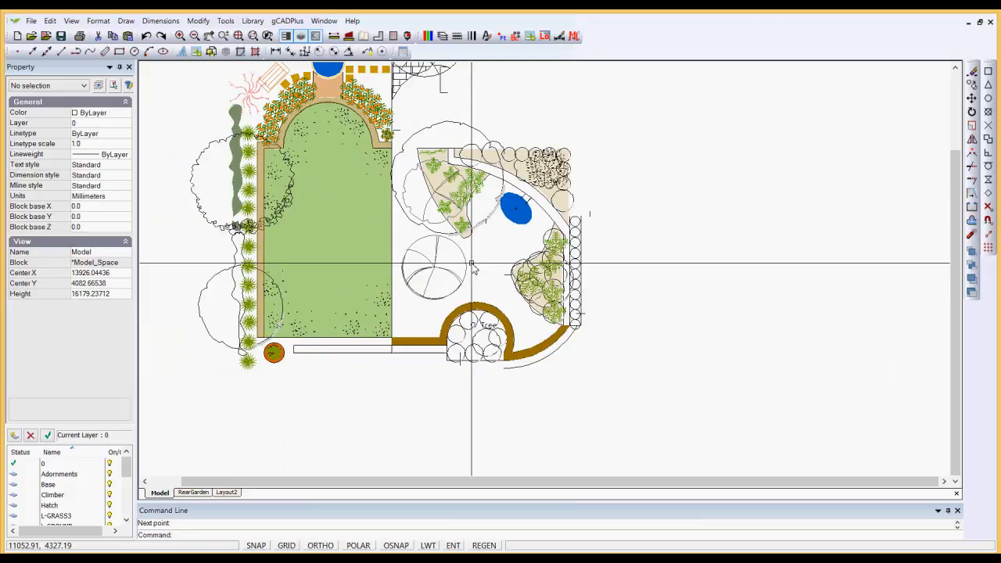
{"action": "mouse_move", "coordinate": [457, 279]}
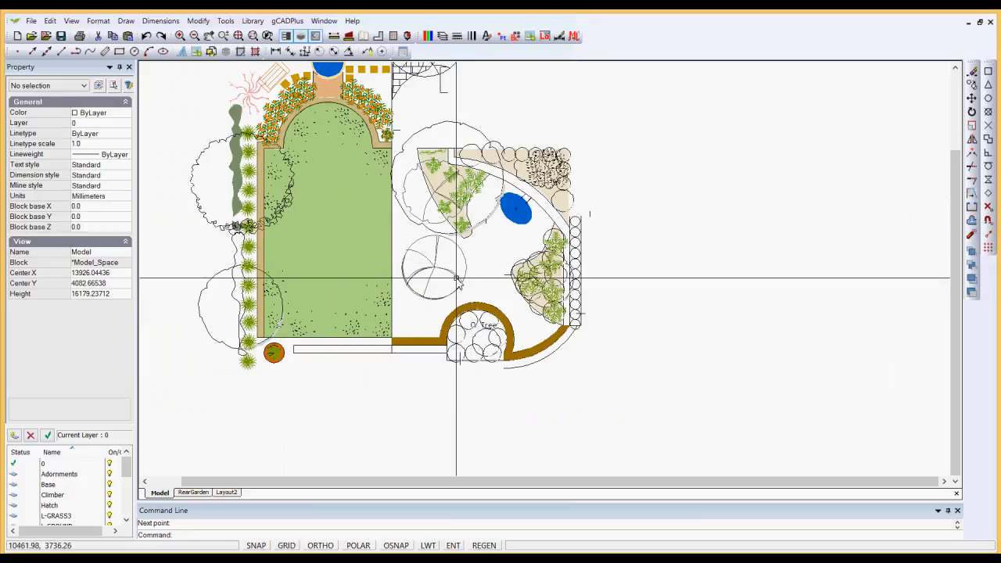
{"action": "mouse_move", "coordinate": [457, 280]}
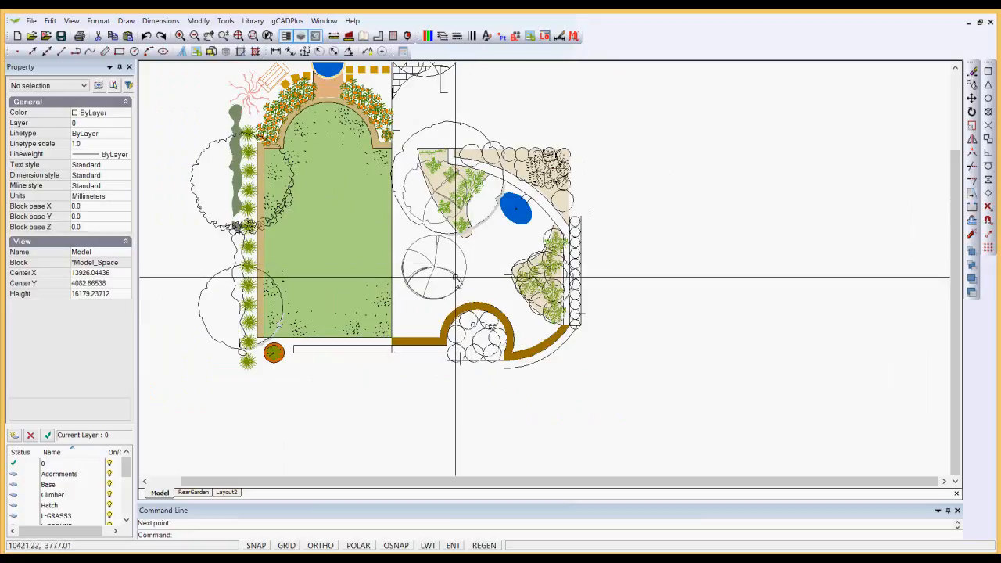
{"action": "left_click", "coordinate": [435, 269]}
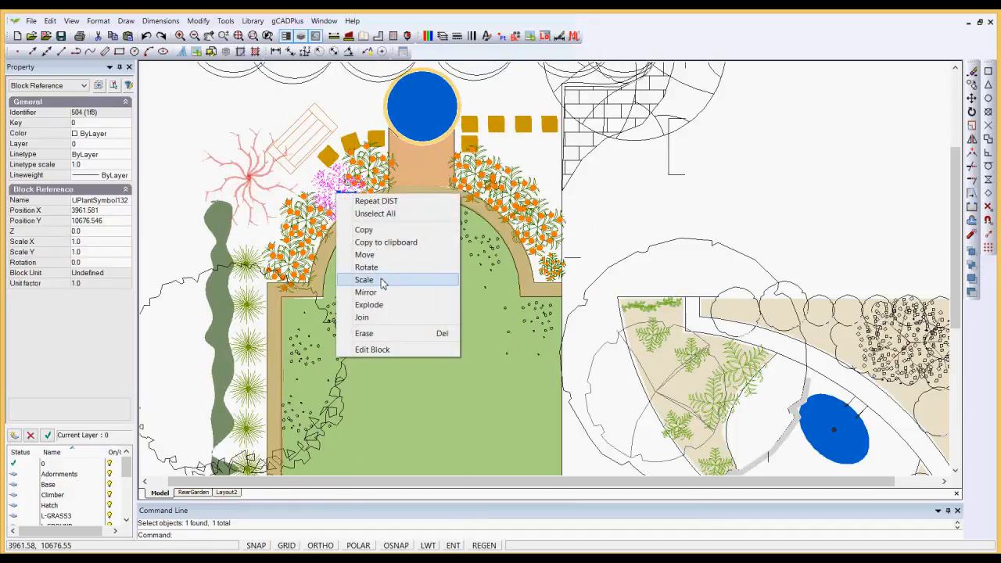
Scale the UPlantSymbol132 plant at the top of the arch to about 0.73, then unselect all
{"action": "left_click", "coordinate": [365, 280]}
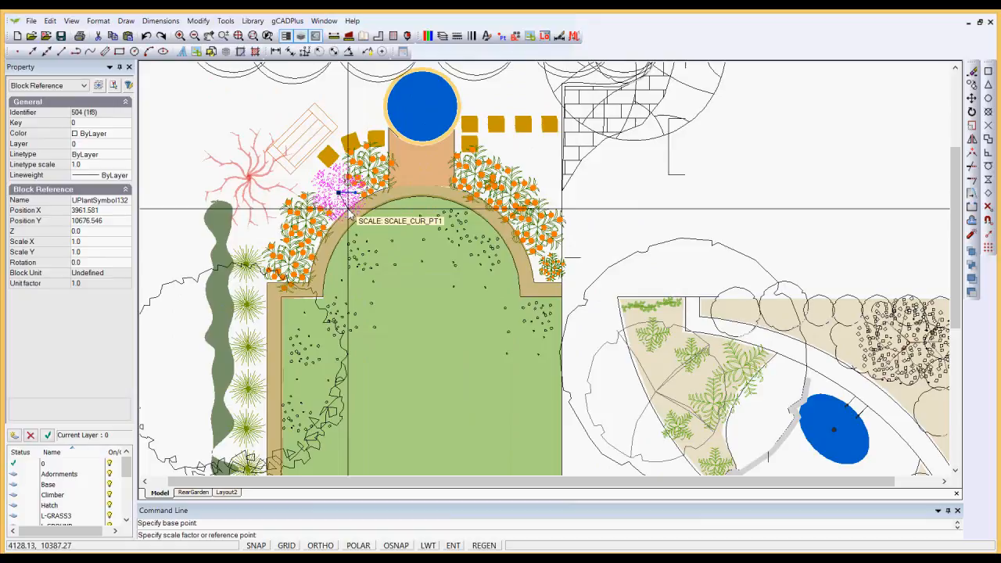
{"action": "left_click", "coordinate": [347, 203]}
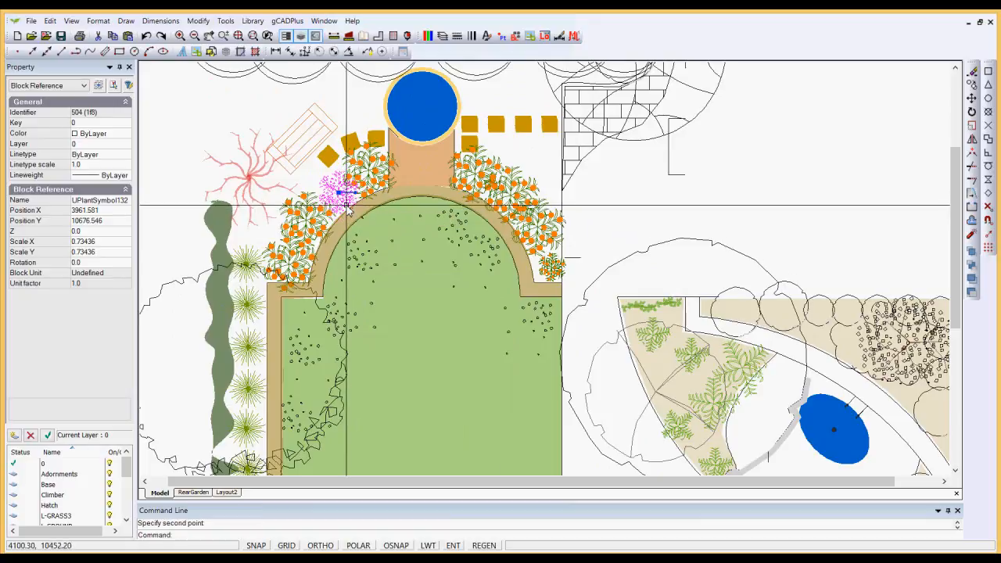
{"action": "left_click", "coordinate": [360, 176]}
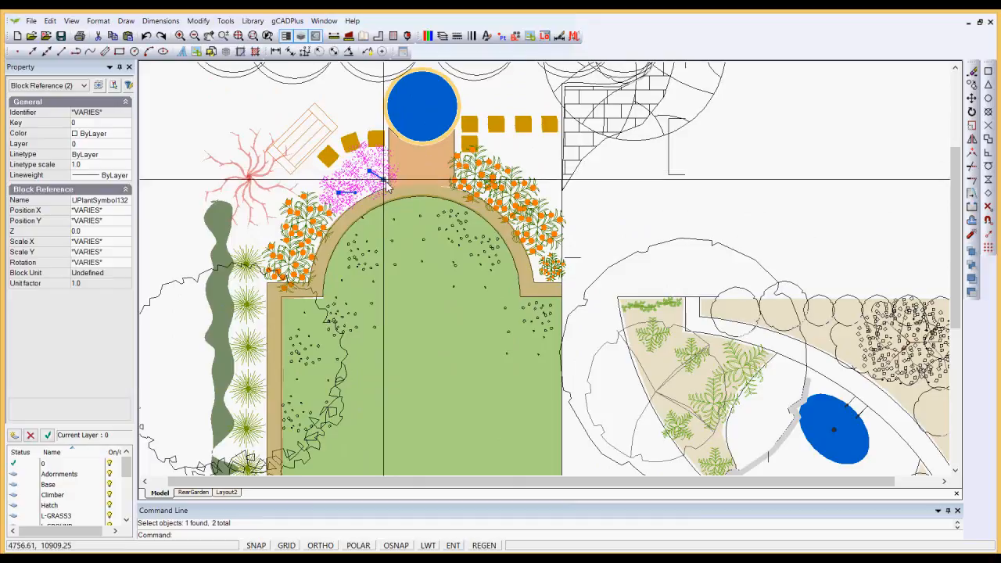
{"action": "mouse_move", "coordinate": [347, 172]}
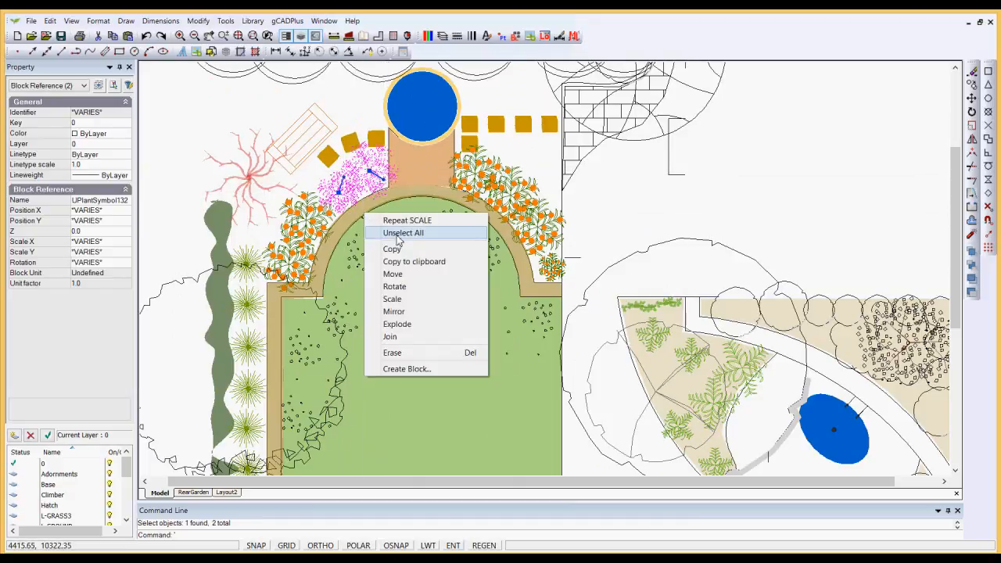
{"action": "left_click", "coordinate": [404, 232]}
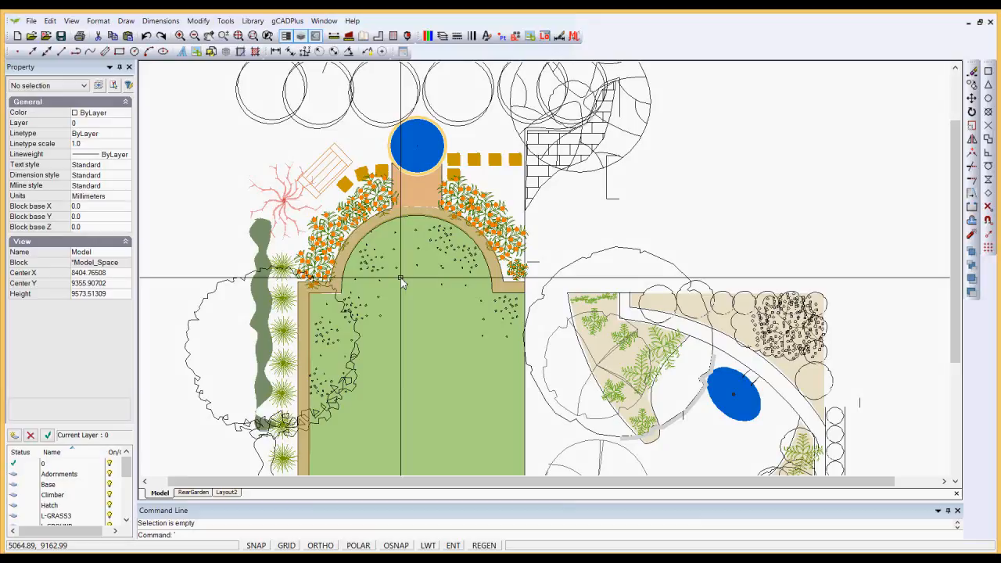
{"action": "mouse_move", "coordinate": [383, 388]}
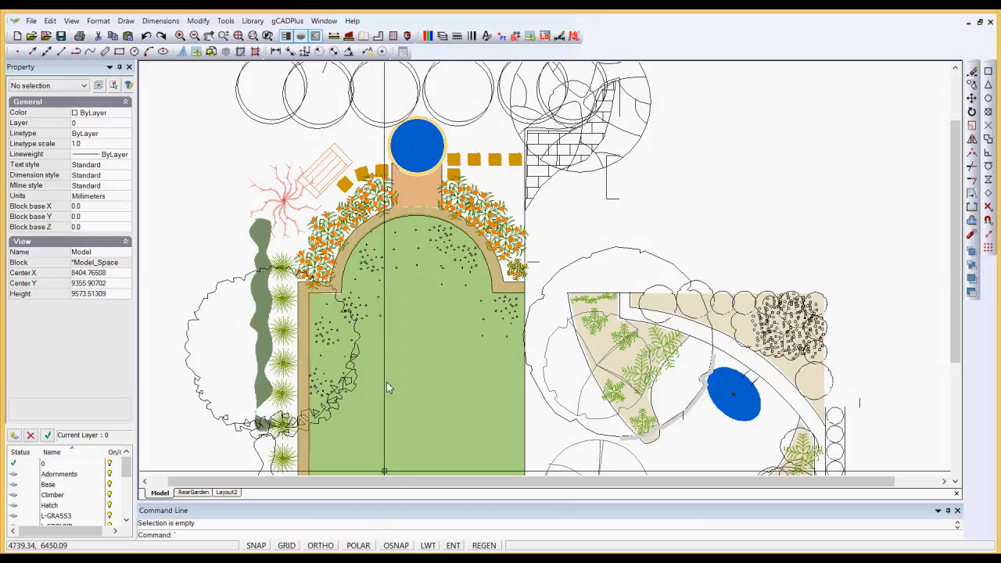